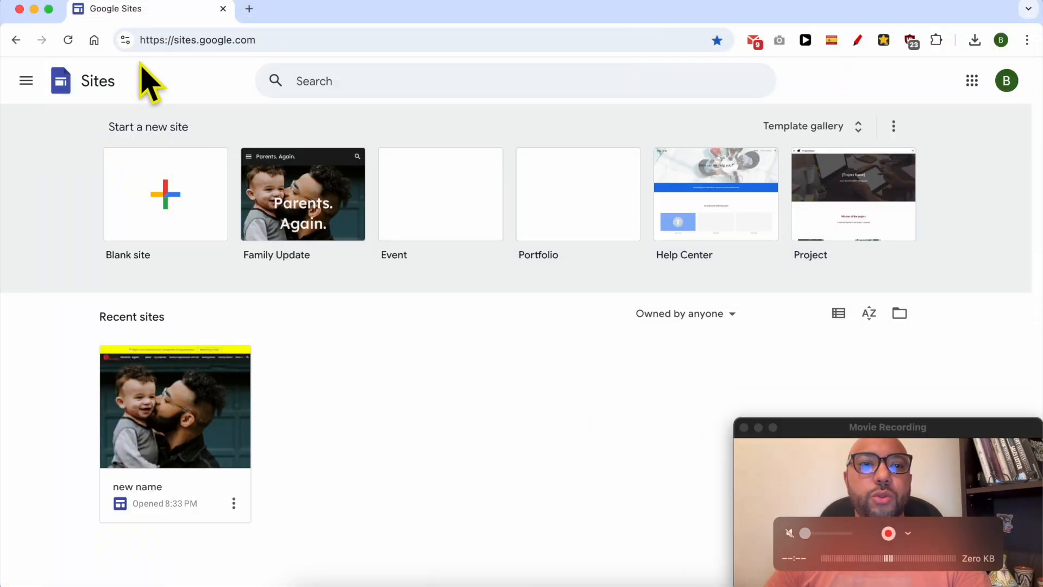
pyautogui.moveTo(305, 412)
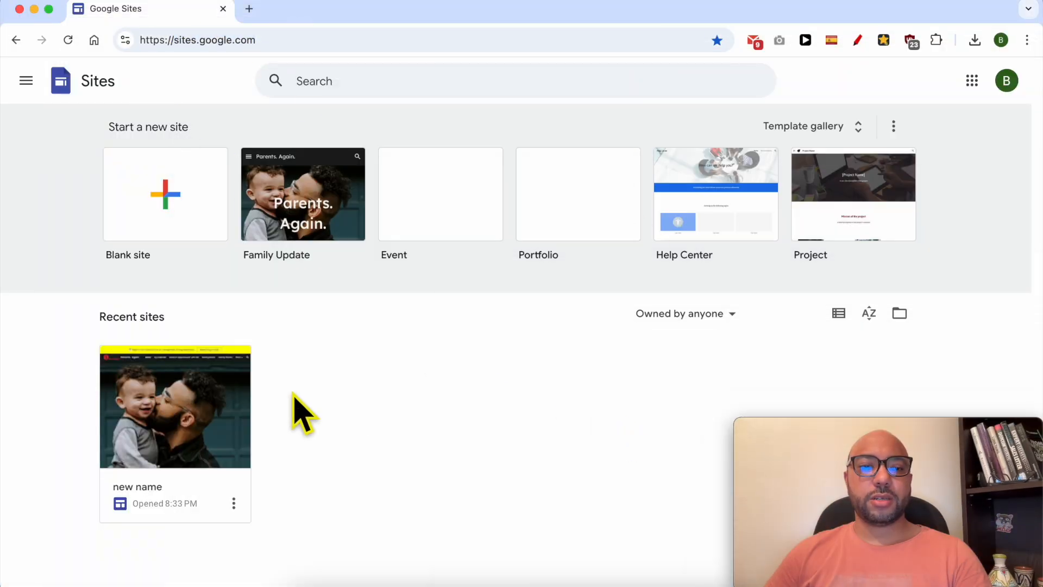
# Open the 'new name' site from Recent sites in the editor
pyautogui.click(175, 407)
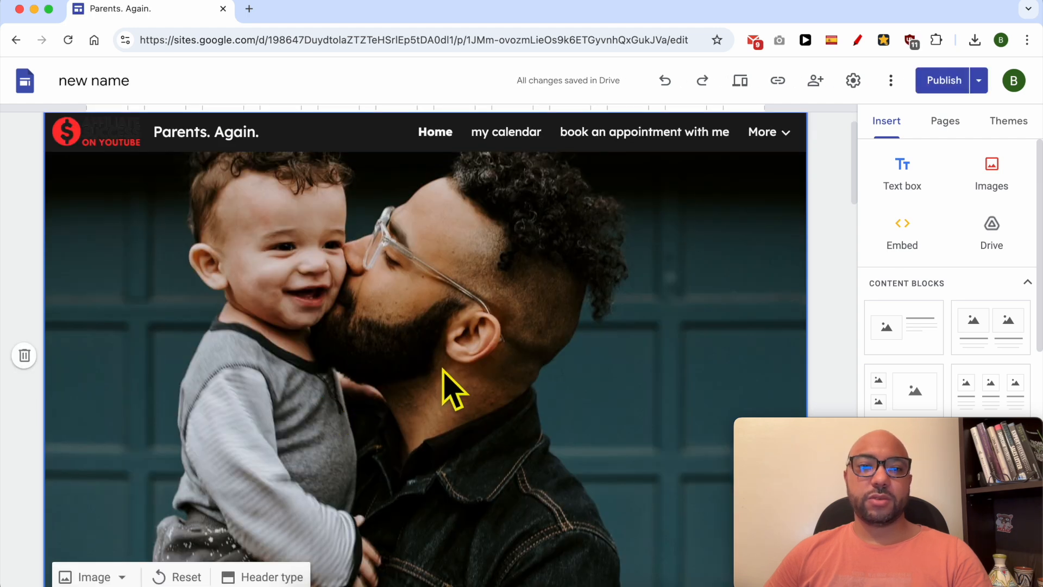
# Select the landscape-photo carousel section above 'Two Kids. One Wild Time.'
pyautogui.scroll(-3)
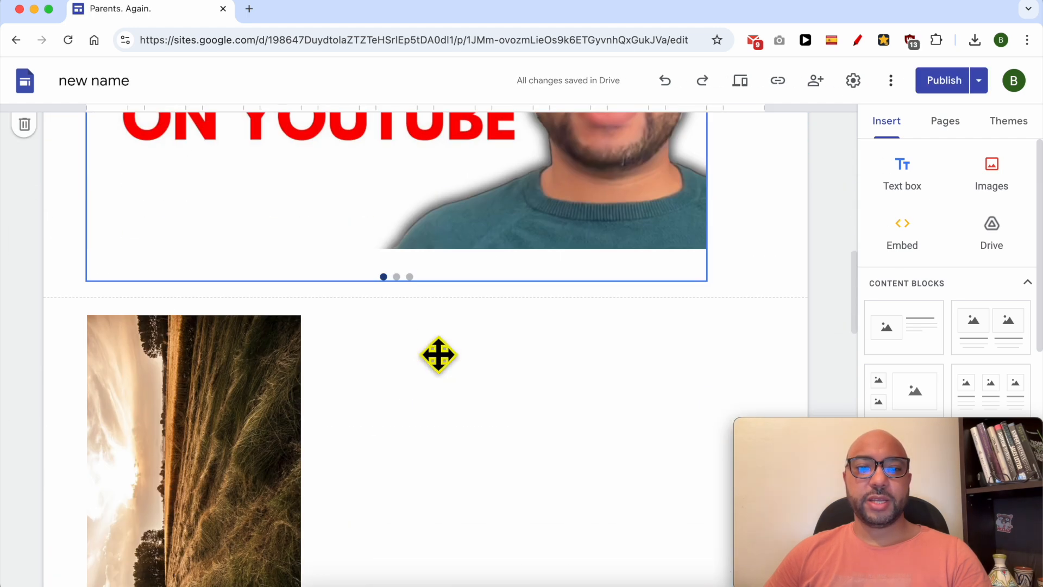
pyautogui.click(194, 450)
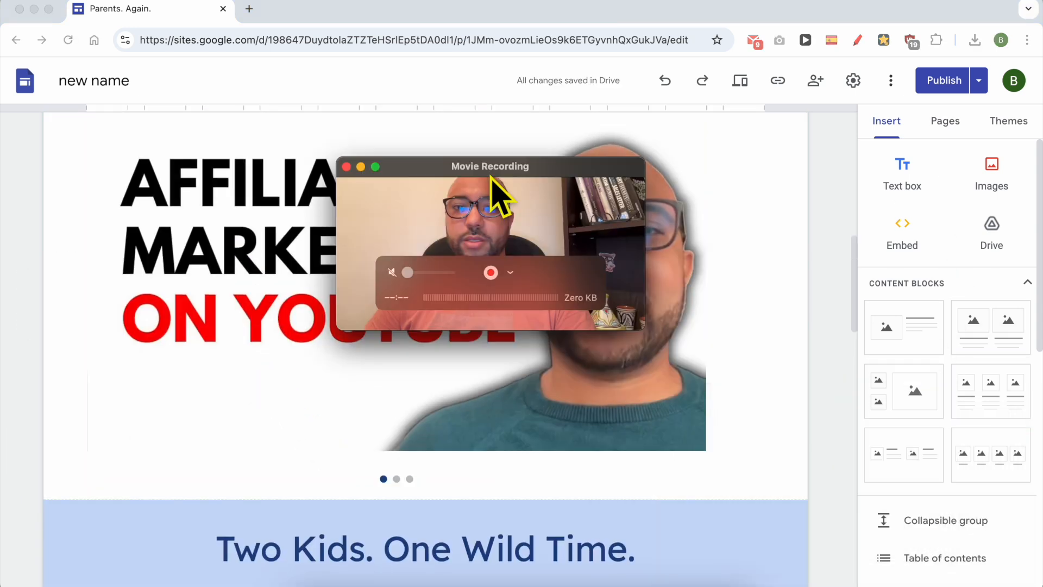
pyautogui.scroll(-3)
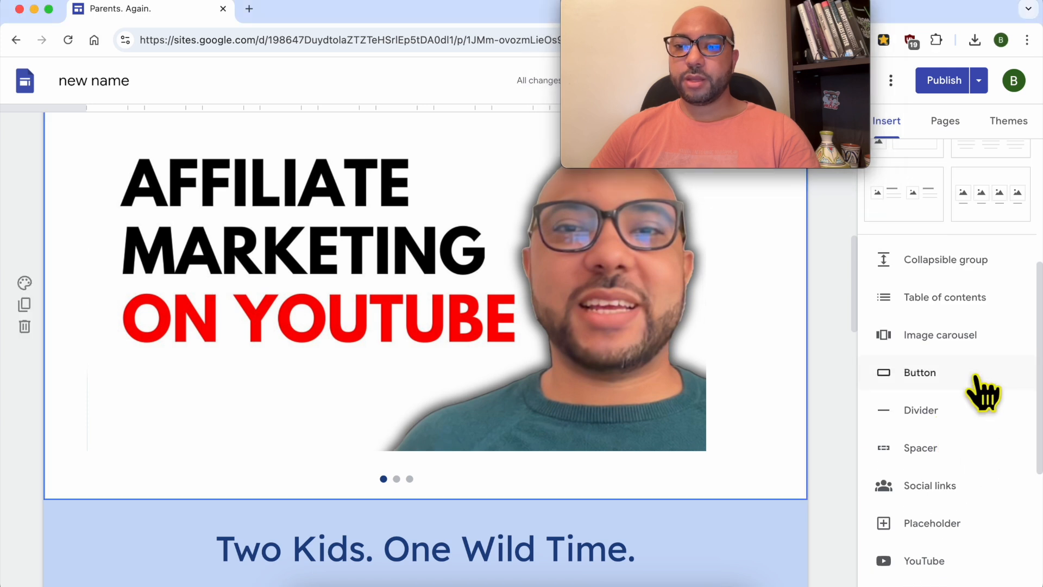
pyautogui.moveTo(985, 290)
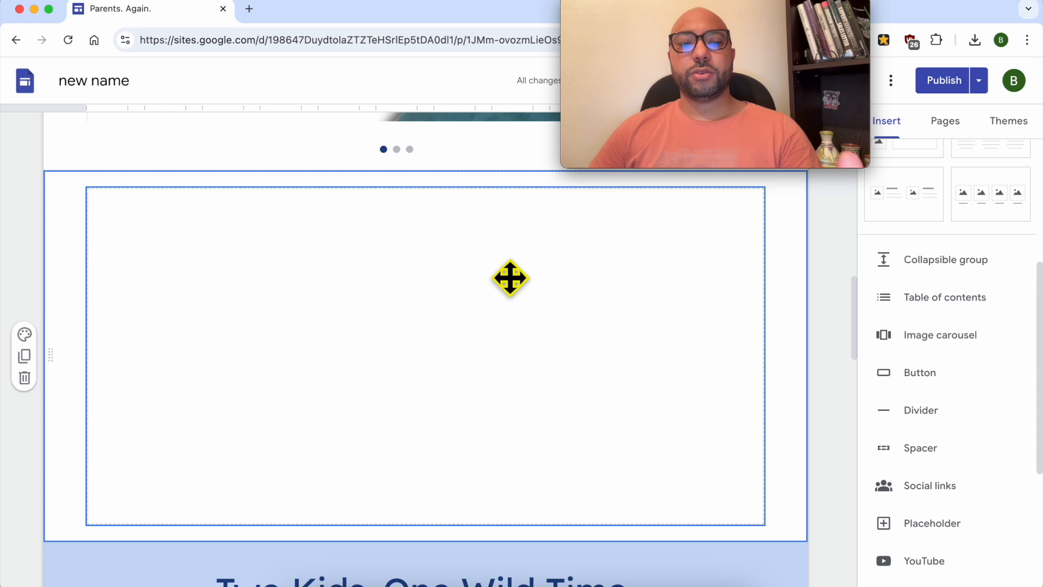
pyautogui.moveTo(80, 256)
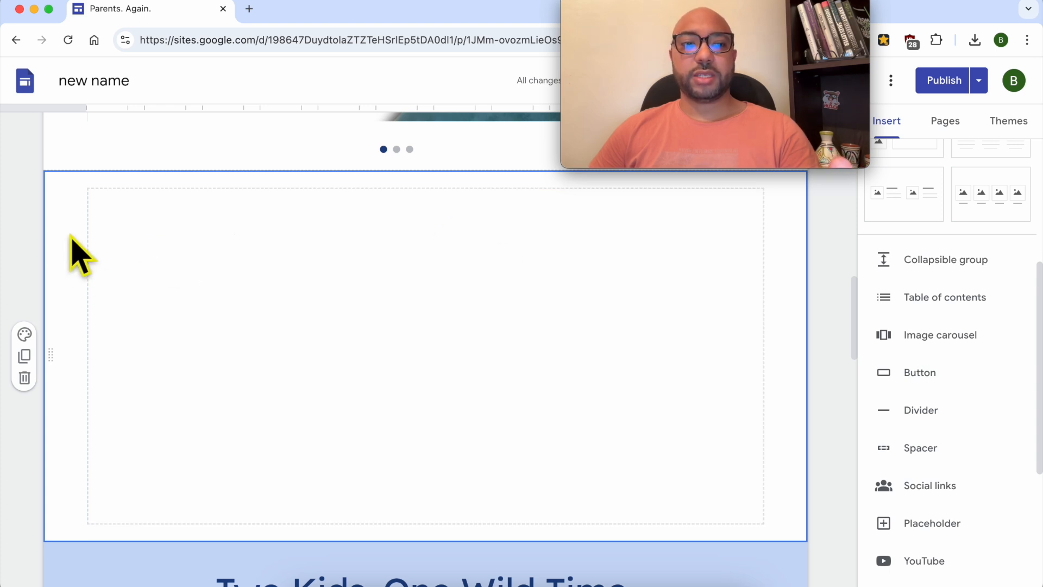
pyautogui.moveTo(78, 273)
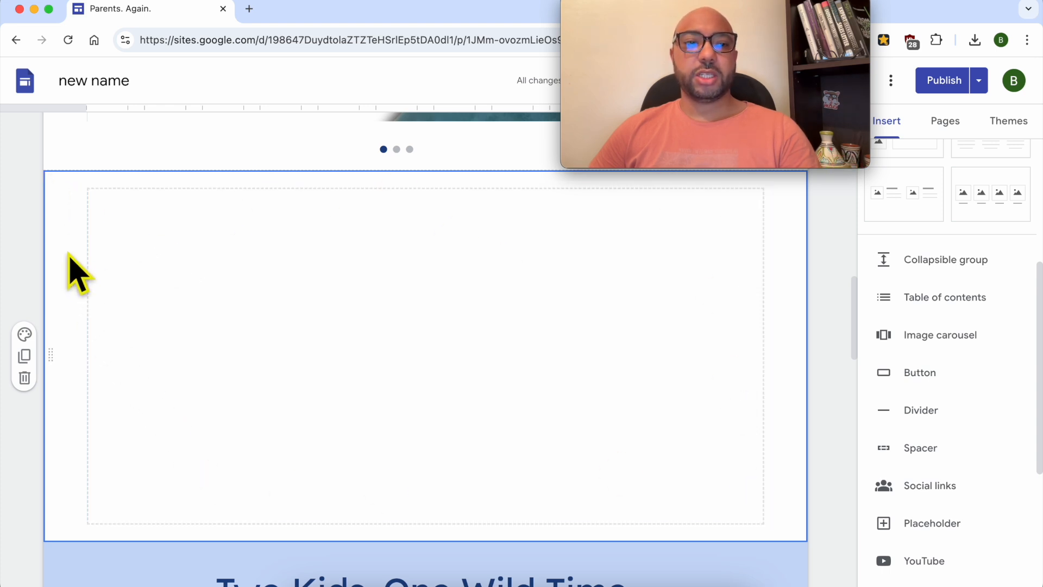
pyautogui.moveTo(50, 306)
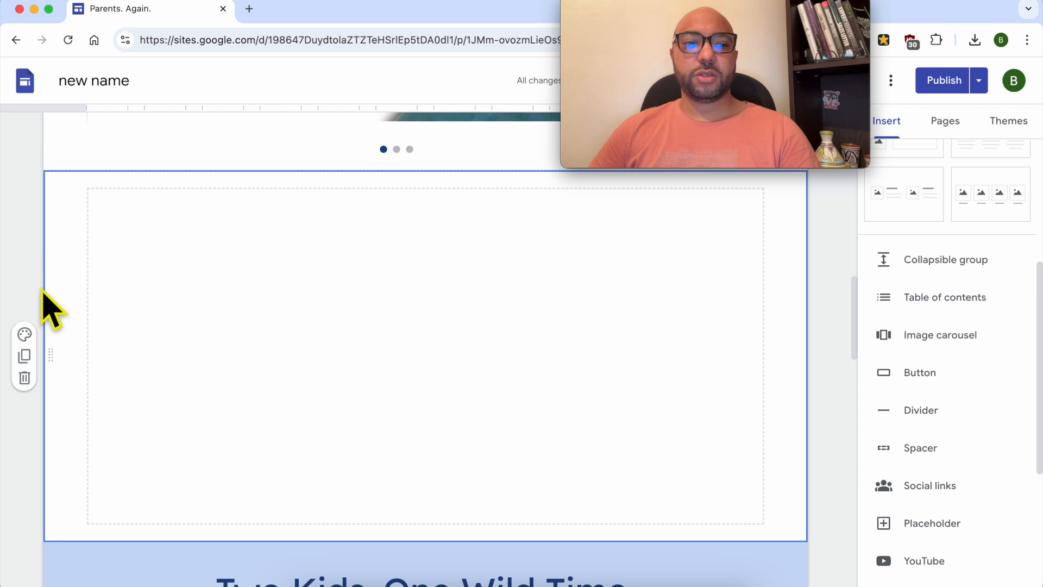
pyautogui.moveTo(24, 335)
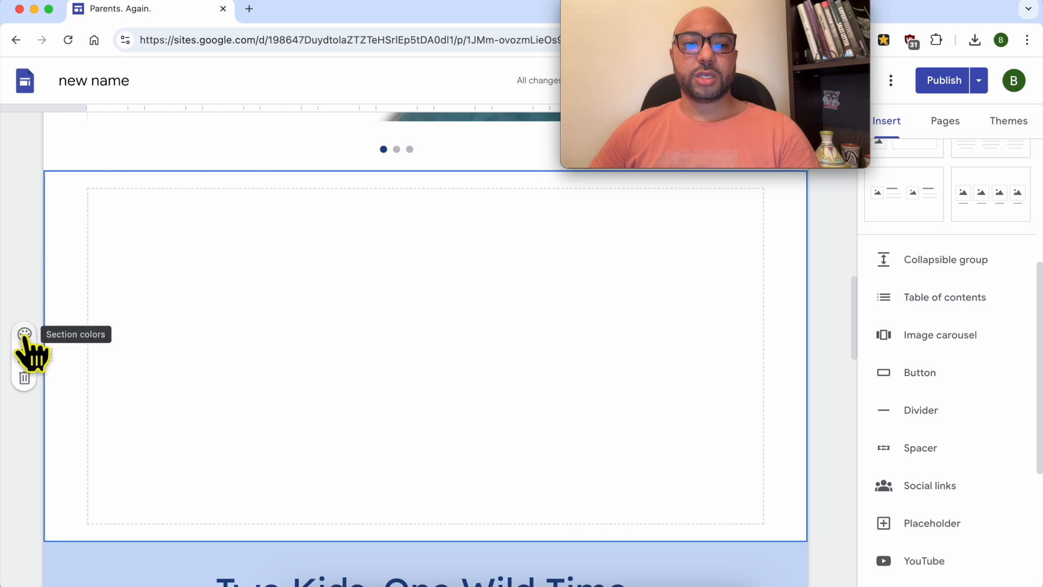
# Open the section's colour options and choose to select an existing background image
pyautogui.click(24, 334)
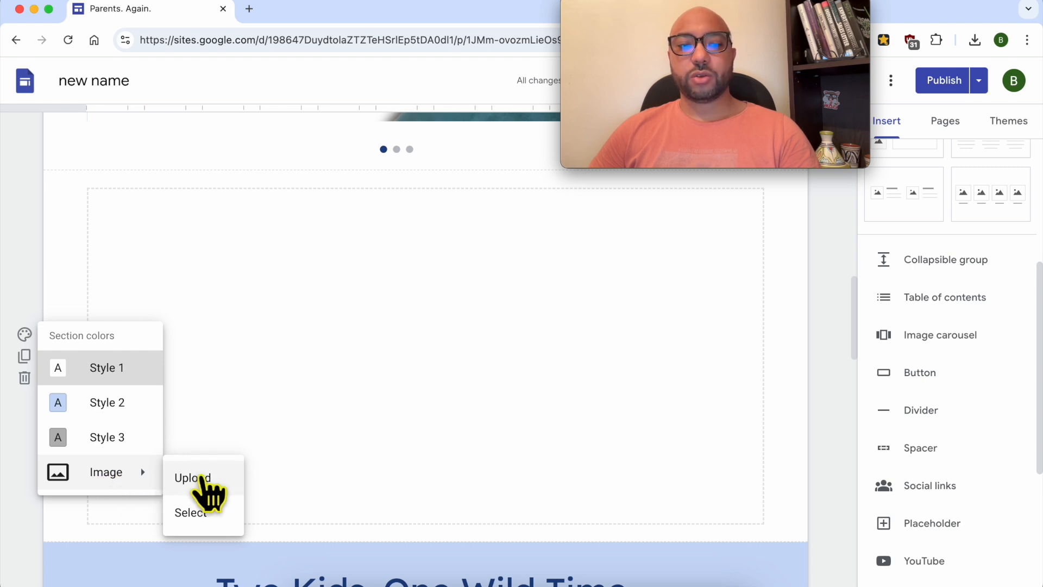
pyautogui.moveTo(210, 518)
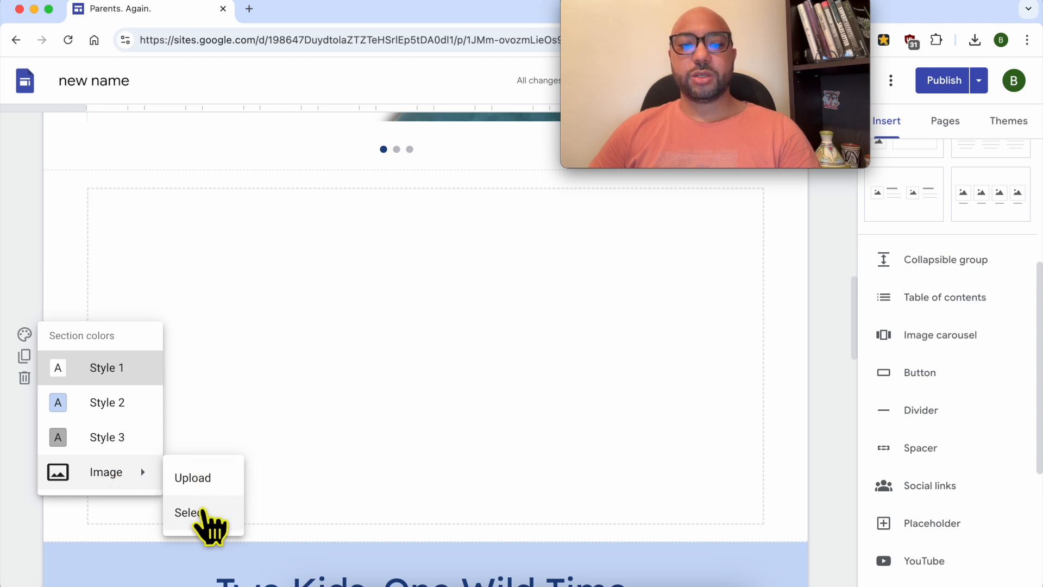
pyautogui.click(189, 512)
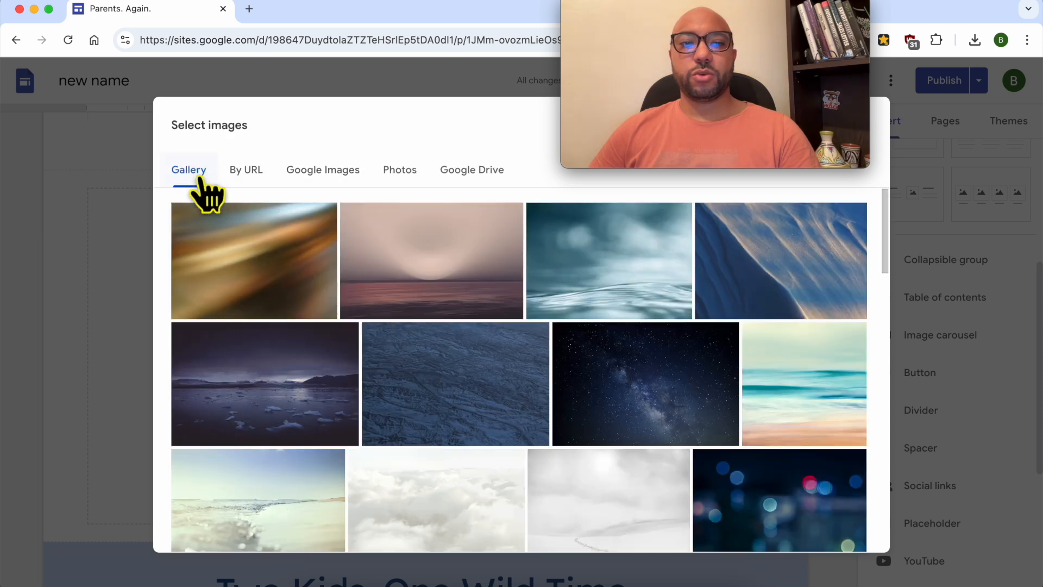
pyautogui.moveTo(510, 297)
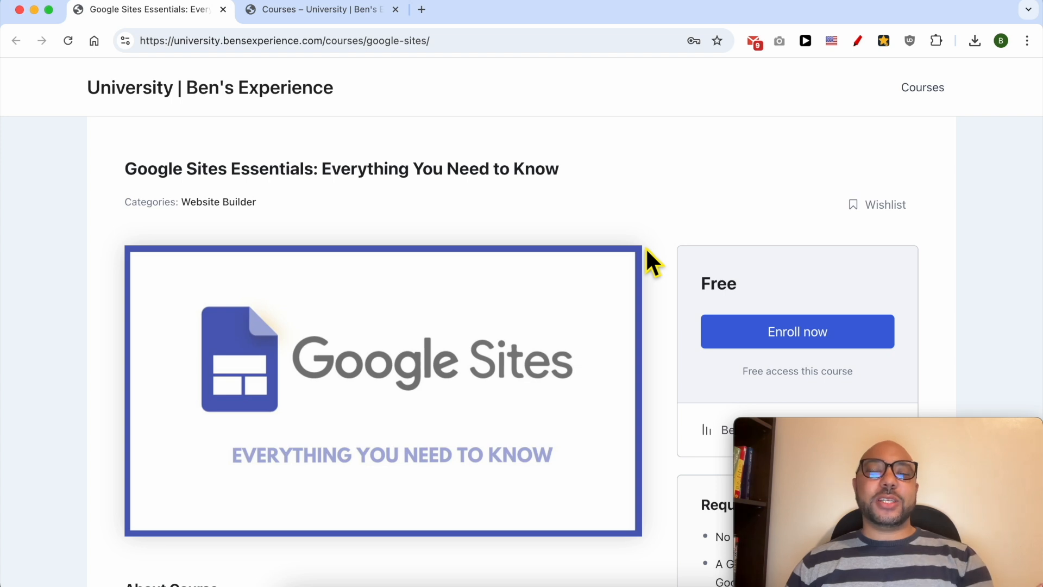
pyautogui.moveTo(134, 191)
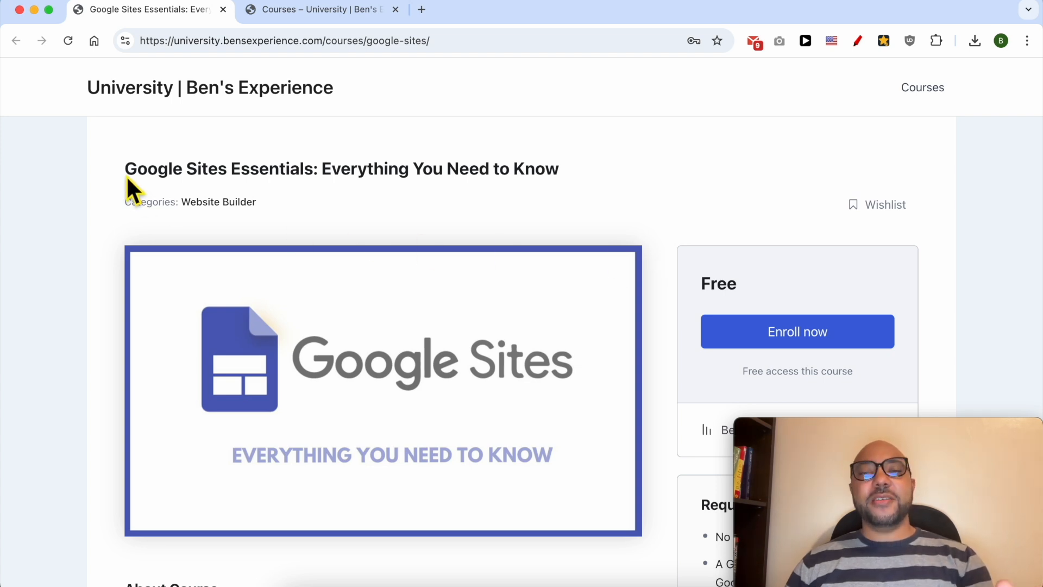
pyautogui.moveTo(110, 240)
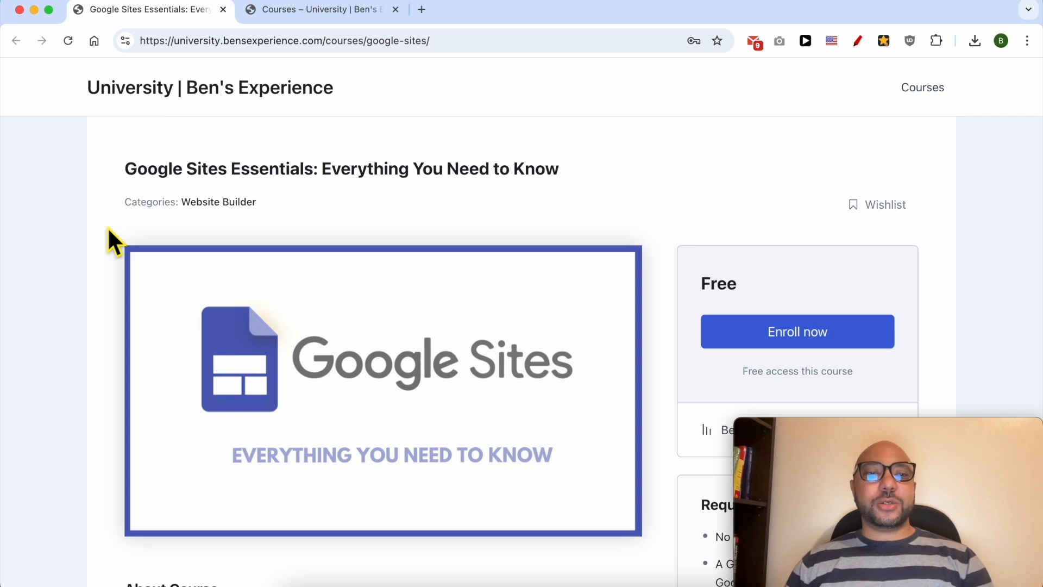
# Expand the Publishing and Managing and Customizing and Advanced Features lesson sections
pyautogui.scroll(-3)
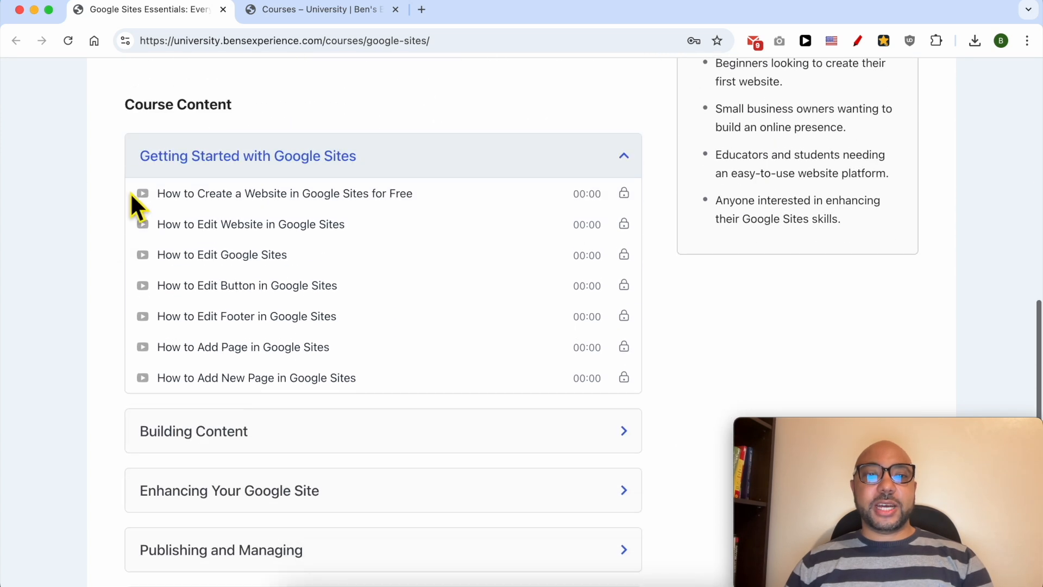
pyautogui.scroll(-3)
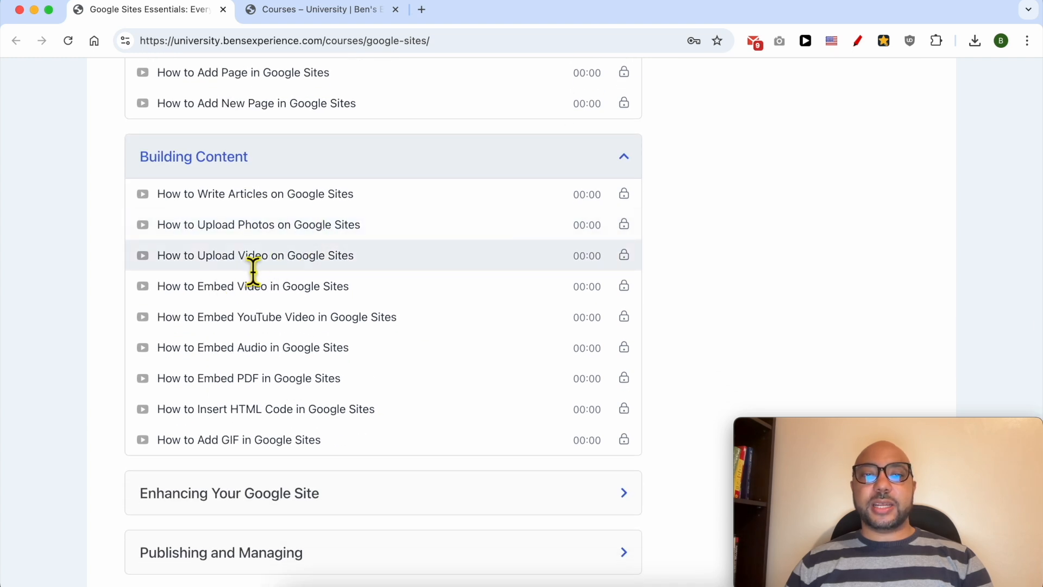
pyautogui.scroll(-3)
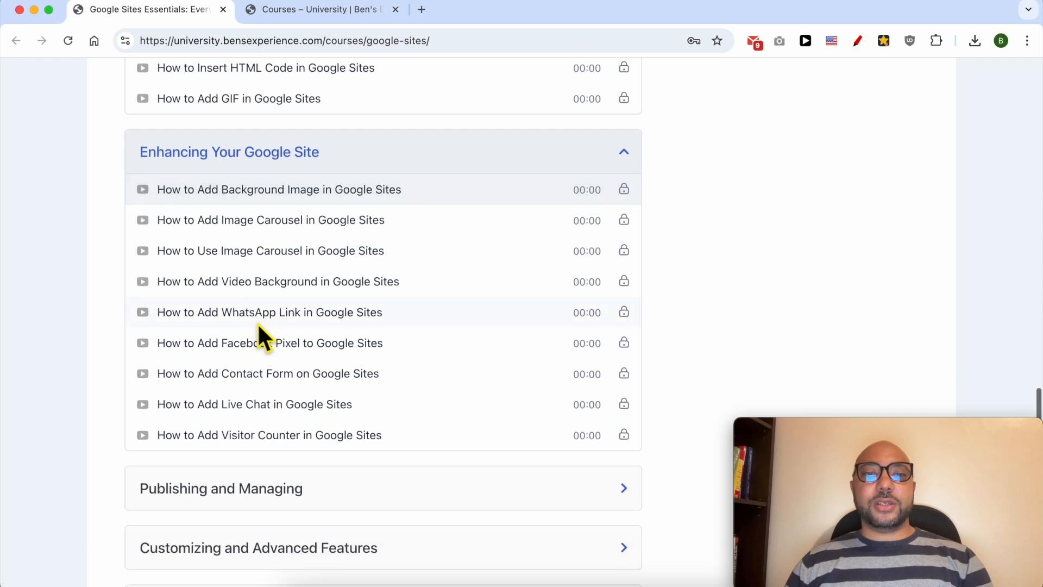
pyautogui.moveTo(239, 251)
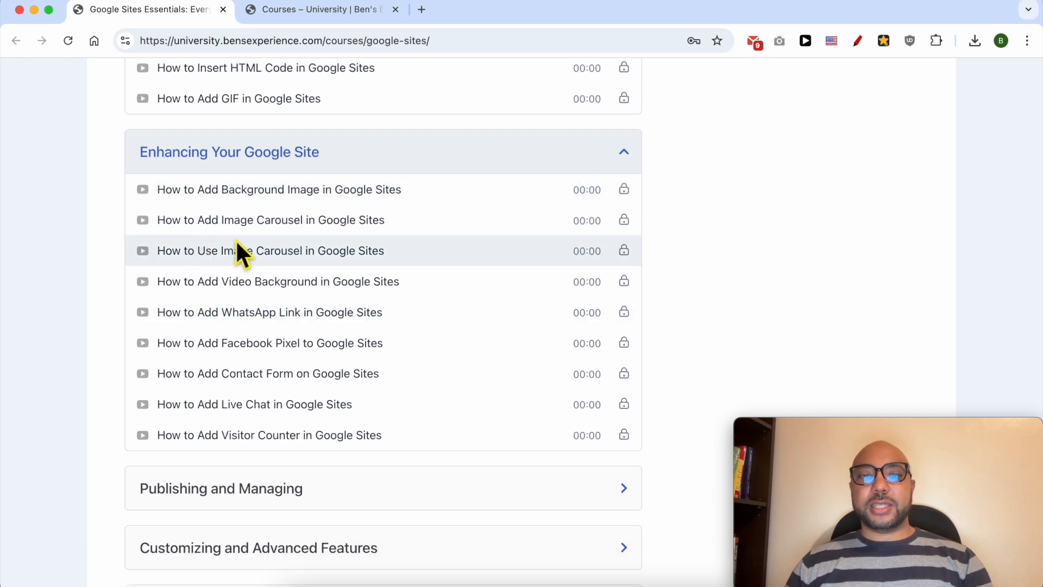
pyautogui.scroll(-3)
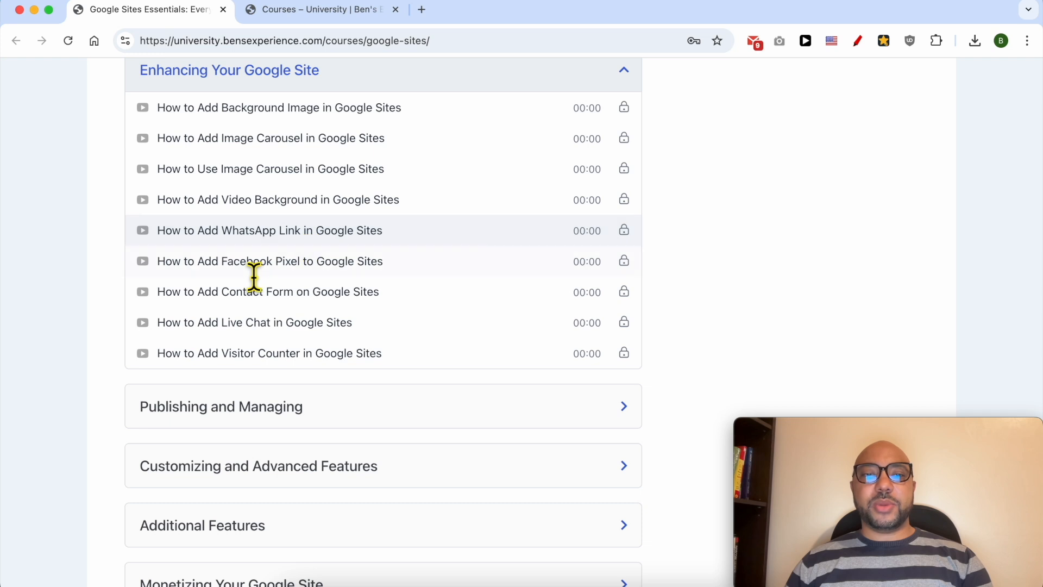
pyautogui.scroll(-3)
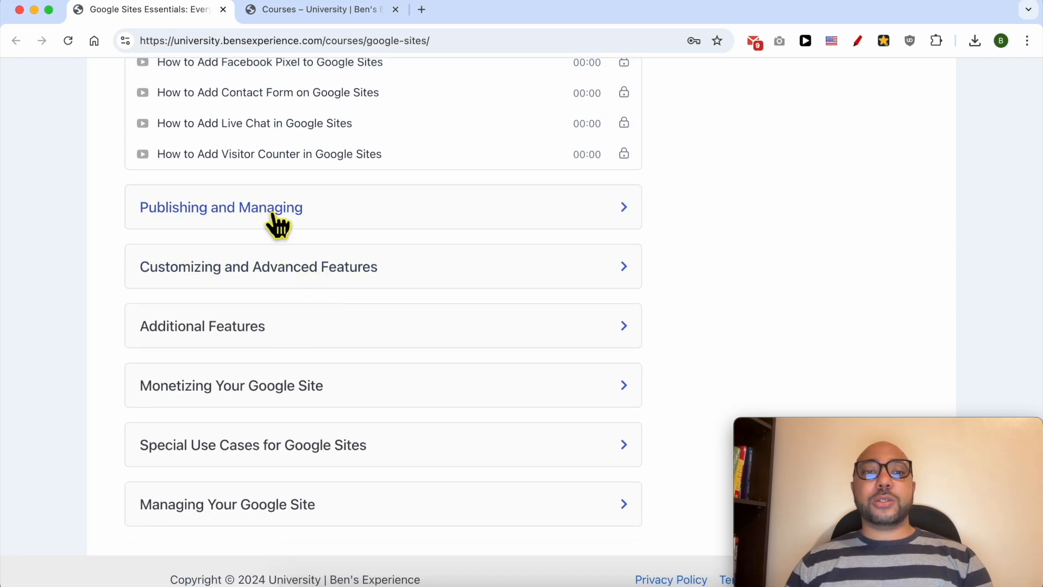
pyautogui.click(220, 207)
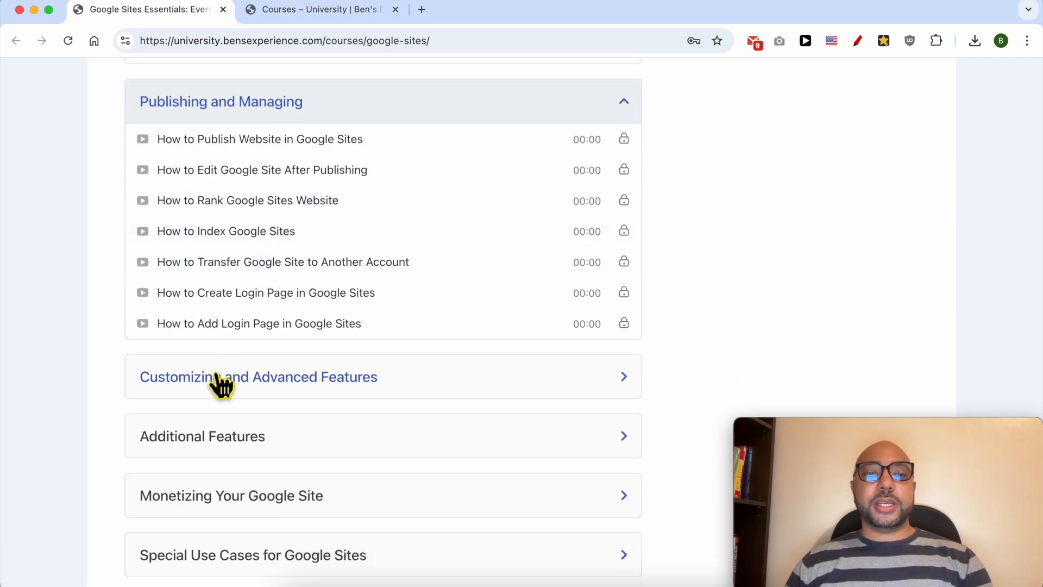
pyautogui.click(258, 377)
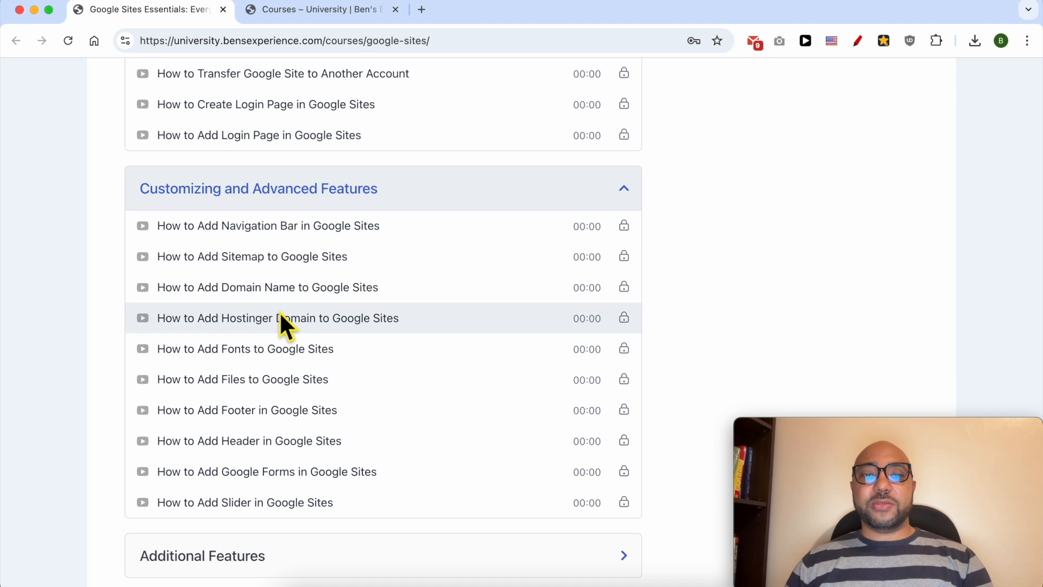
# Expand Special Use Cases and Managing Your Google Site lessons, then view the course catalog
pyautogui.scroll(-3)
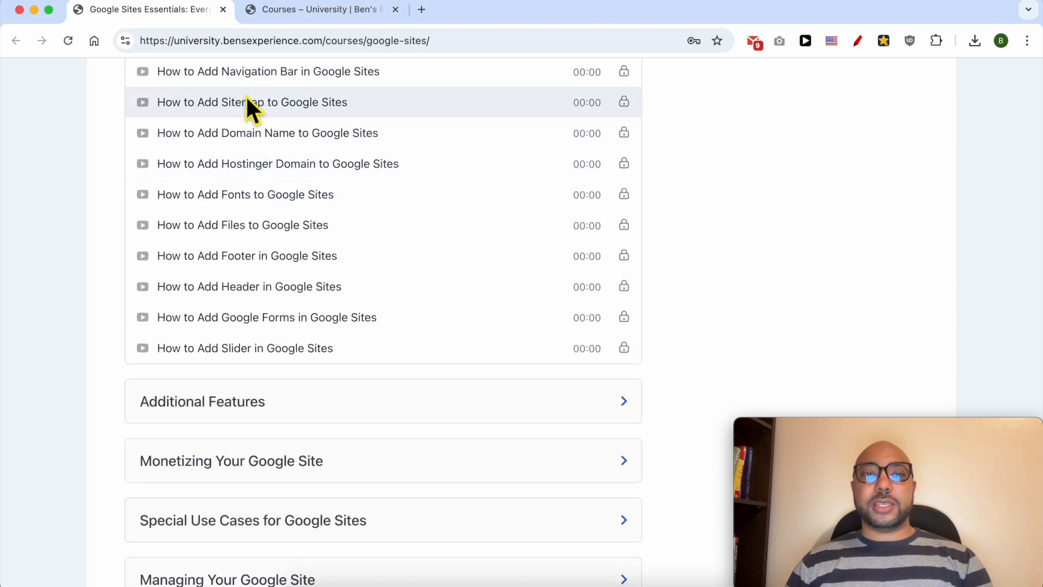
pyautogui.scroll(-3)
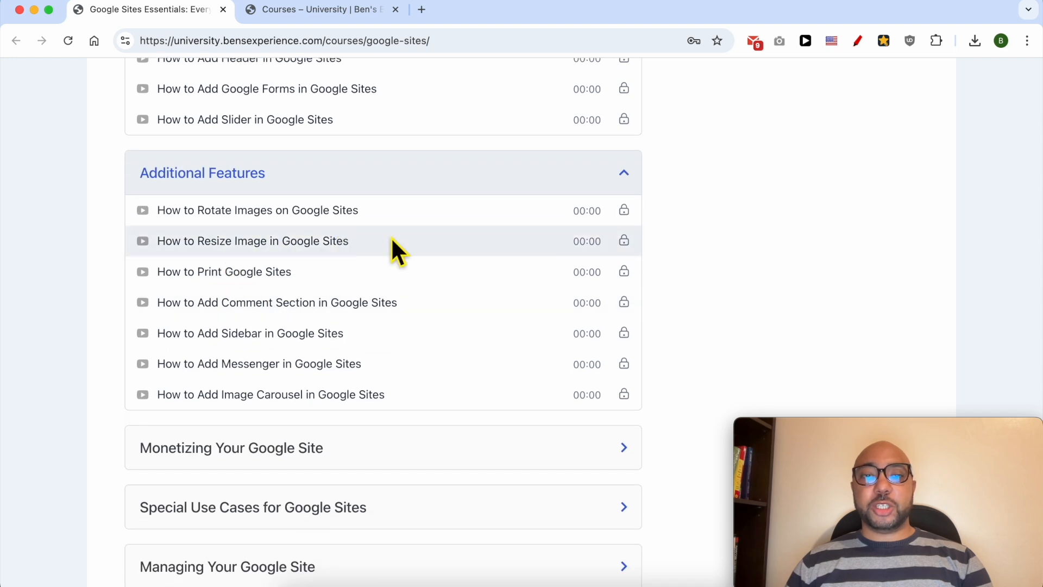
pyautogui.moveTo(299, 272)
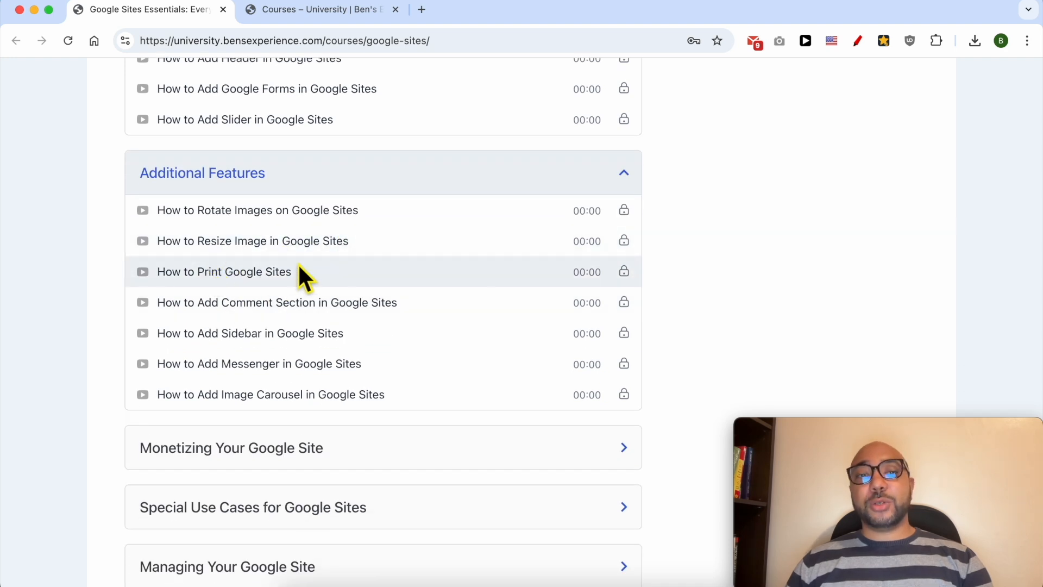
pyautogui.moveTo(326, 288)
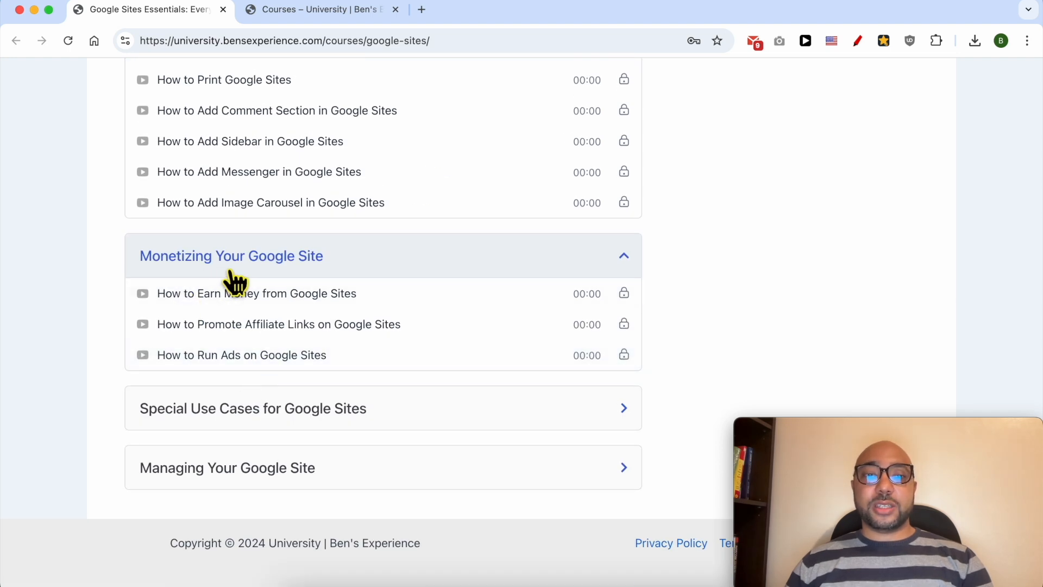
pyautogui.moveTo(207, 324)
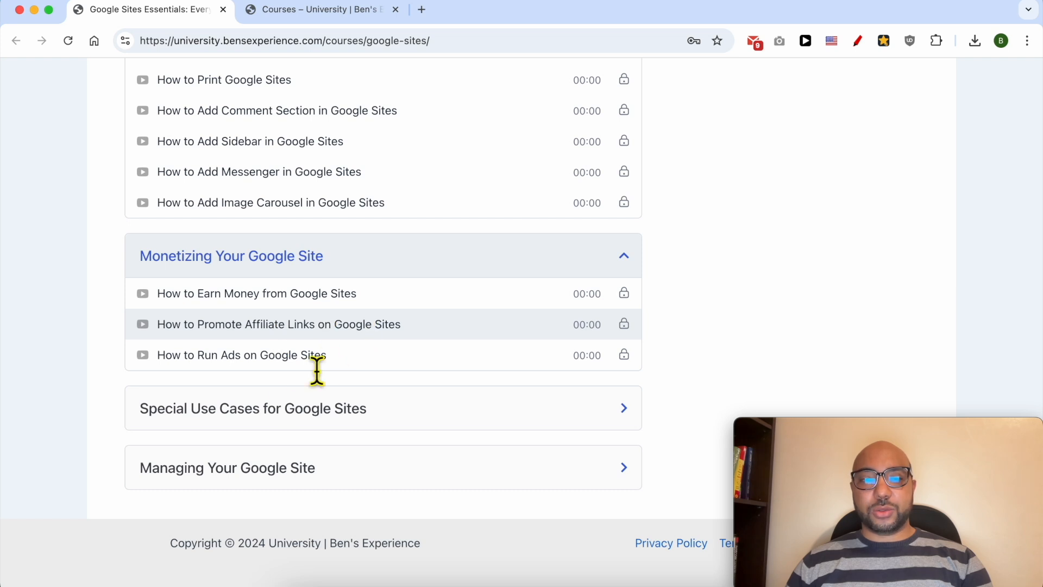
pyautogui.click(252, 408)
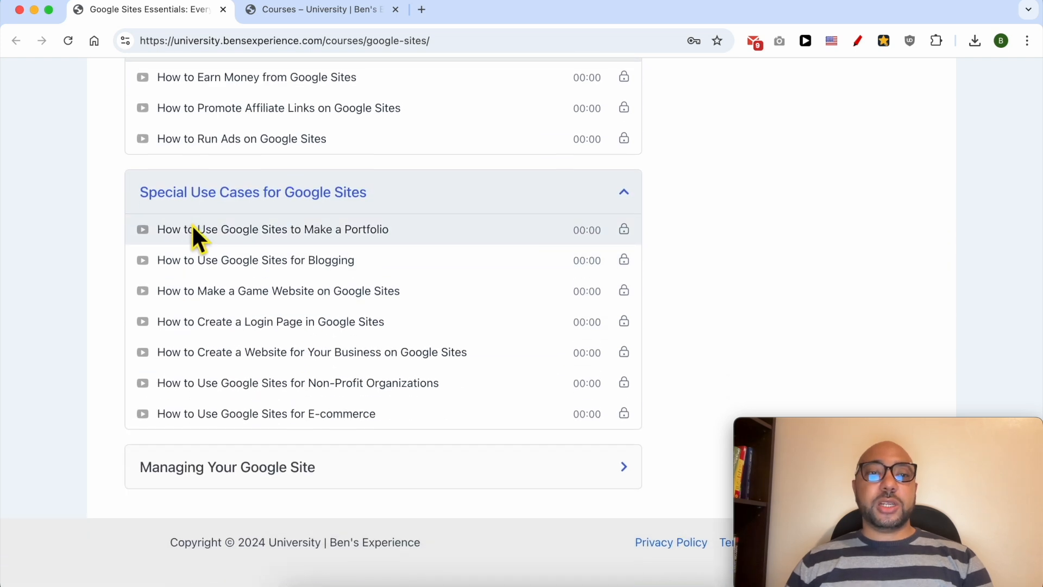
pyautogui.moveTo(320, 266)
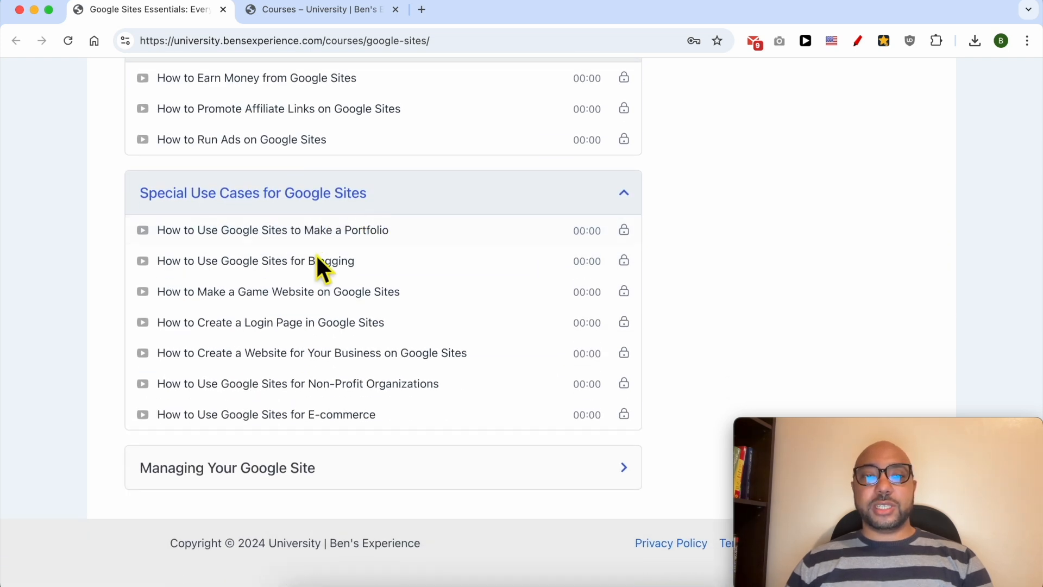
pyautogui.moveTo(332, 256)
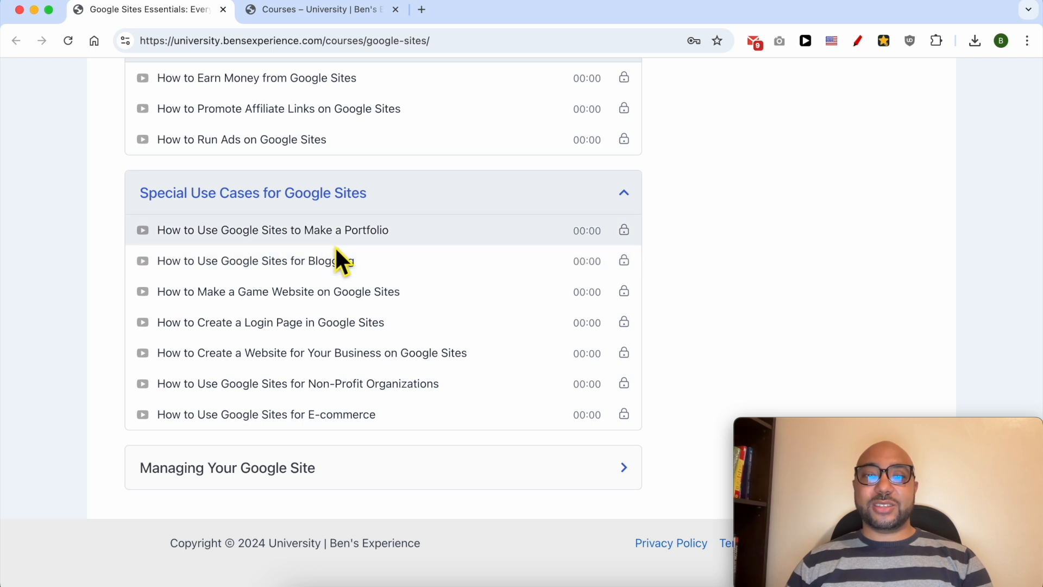
pyautogui.moveTo(334, 279)
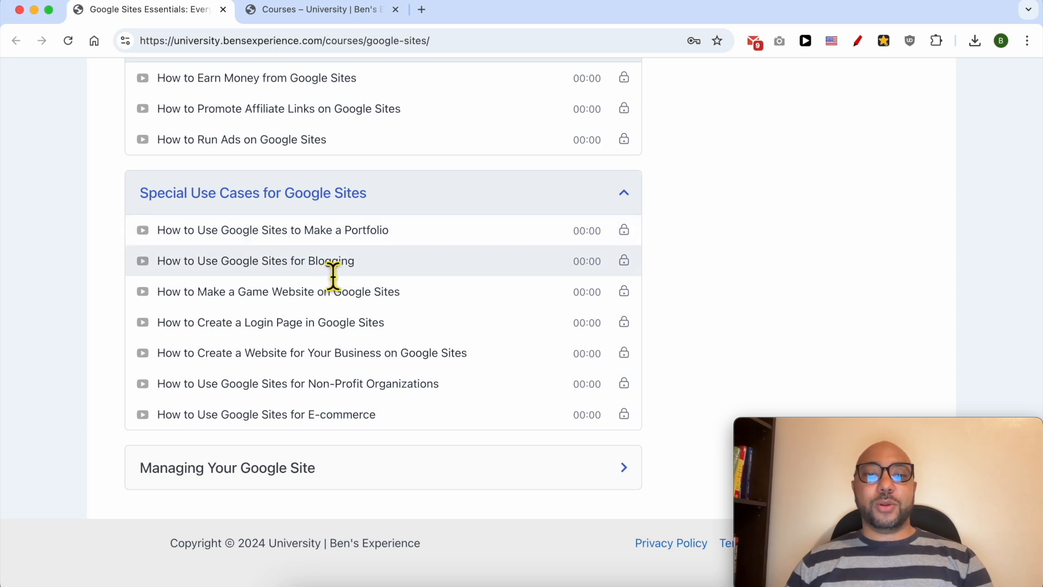
pyautogui.moveTo(269, 336)
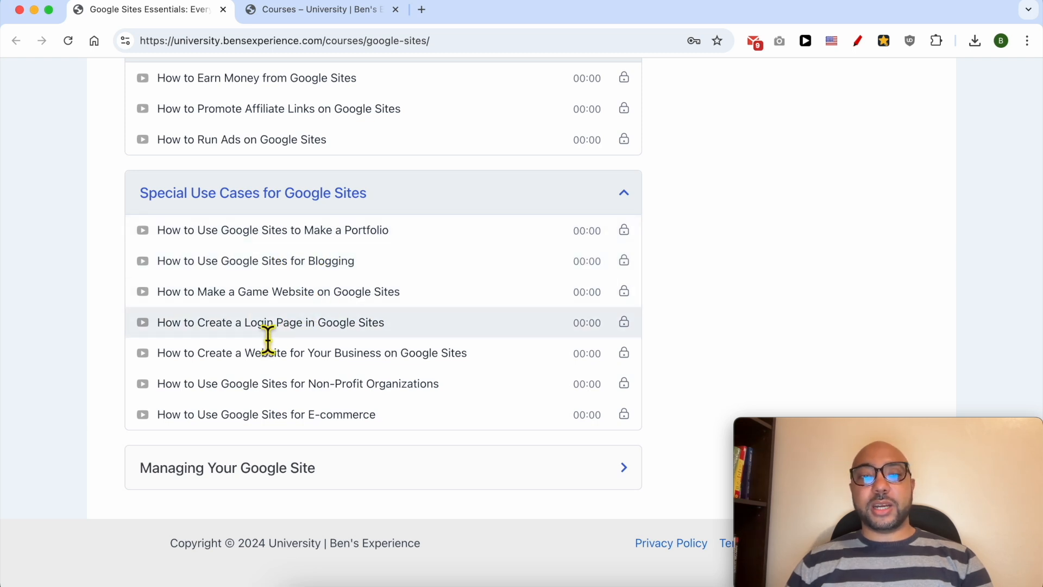
pyautogui.doubleClick(270, 322)
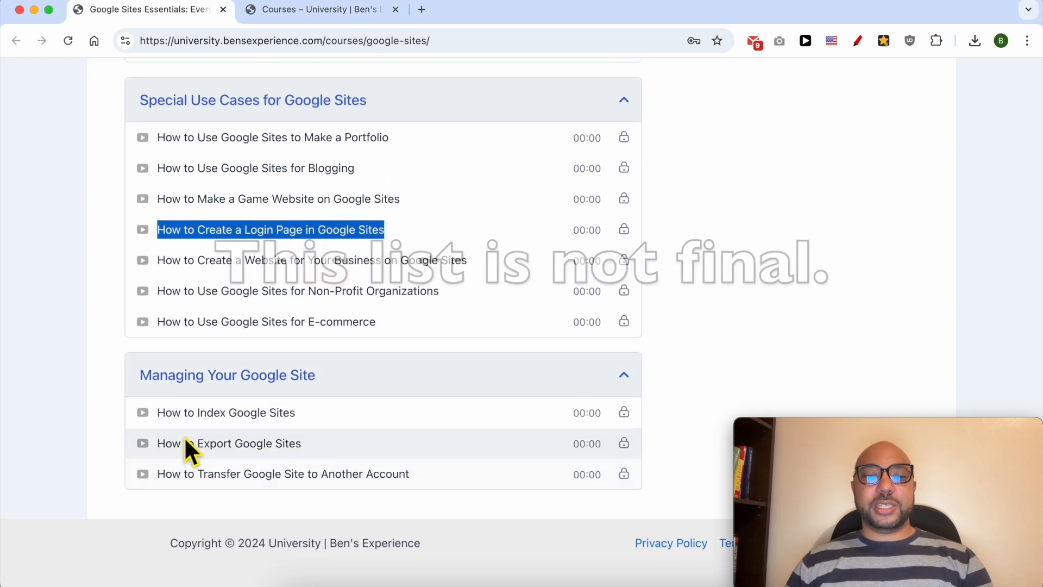
pyautogui.moveTo(326, 426)
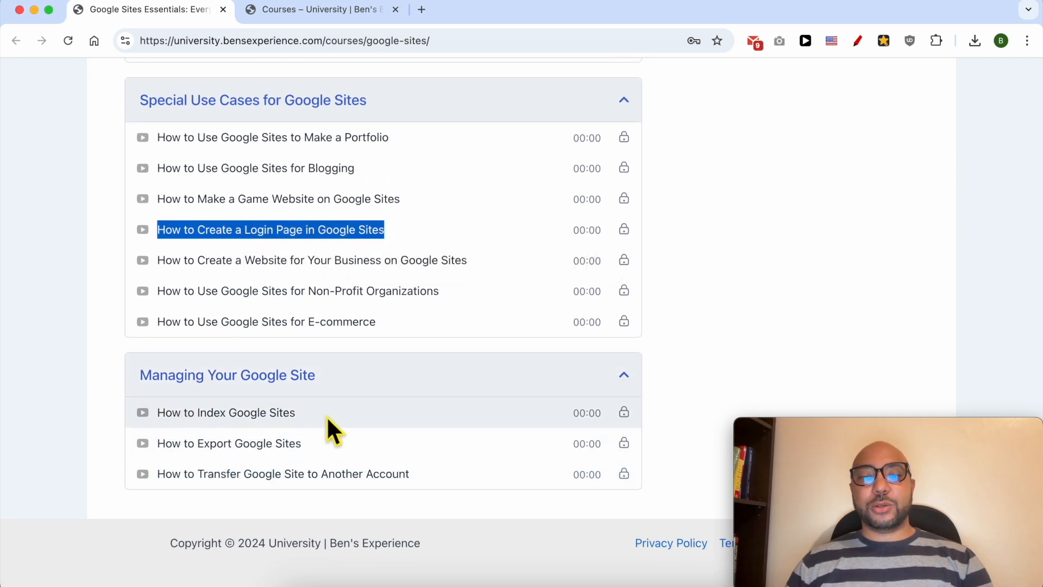
pyautogui.moveTo(366, 121)
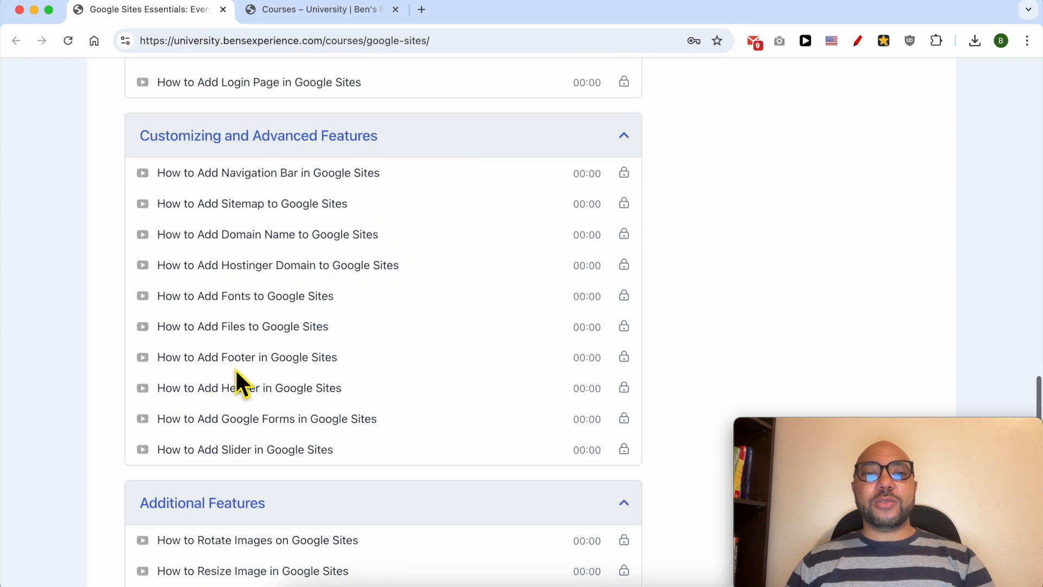
pyautogui.click(319, 9)
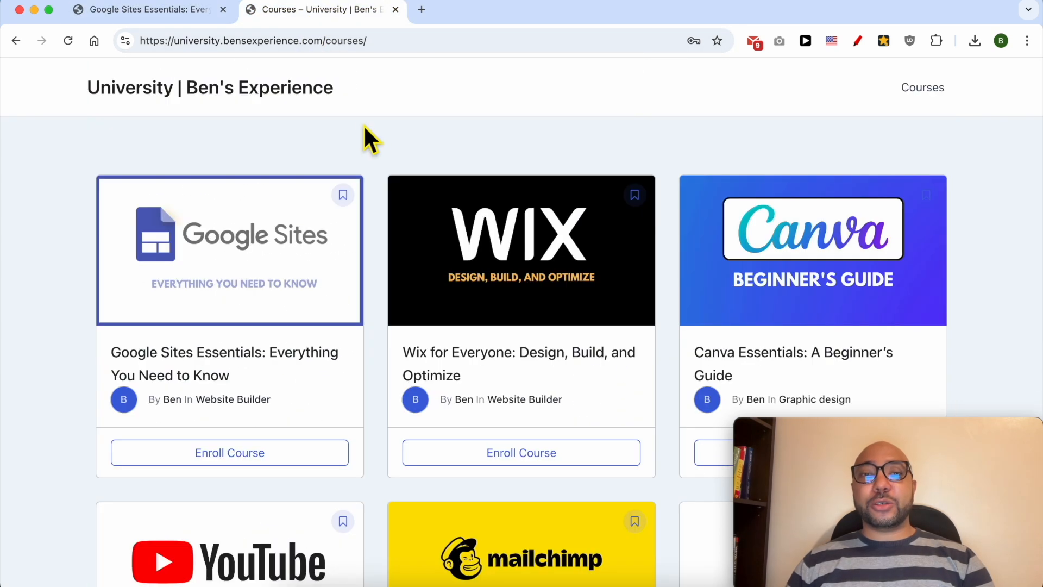
pyautogui.scroll(-3)
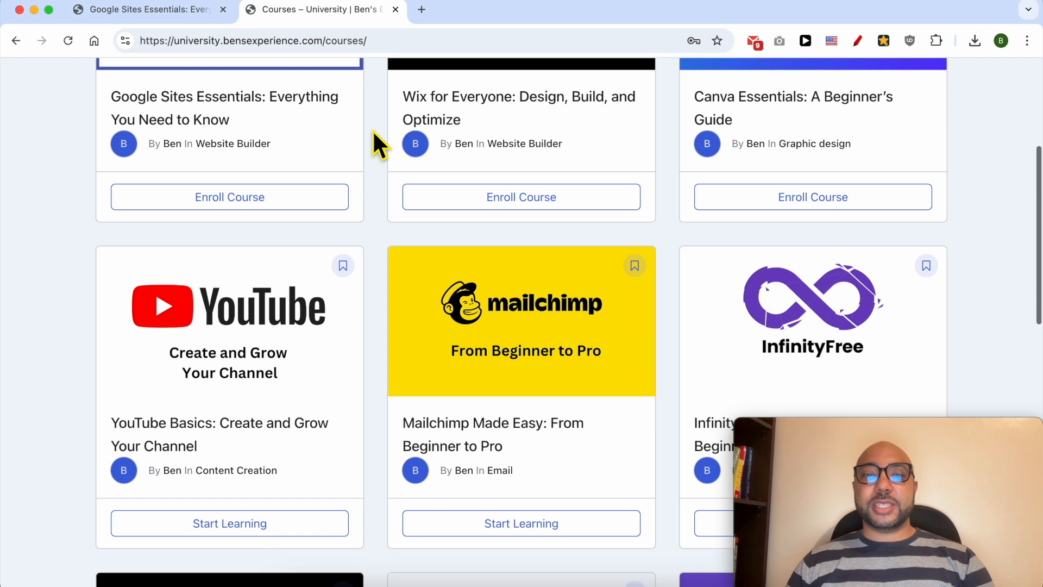
pyautogui.scroll(-3)
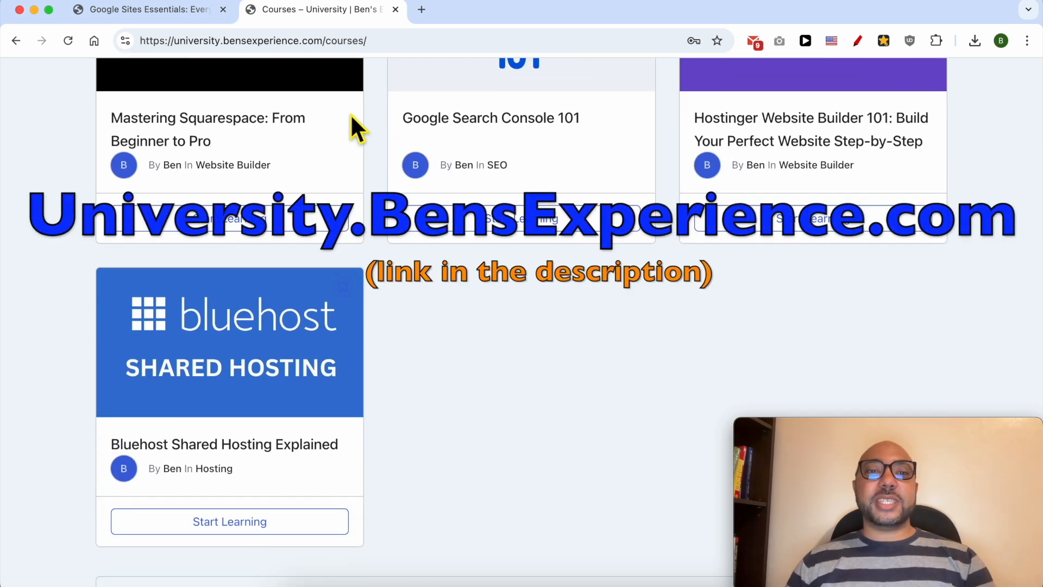
pyautogui.moveTo(360, 93)
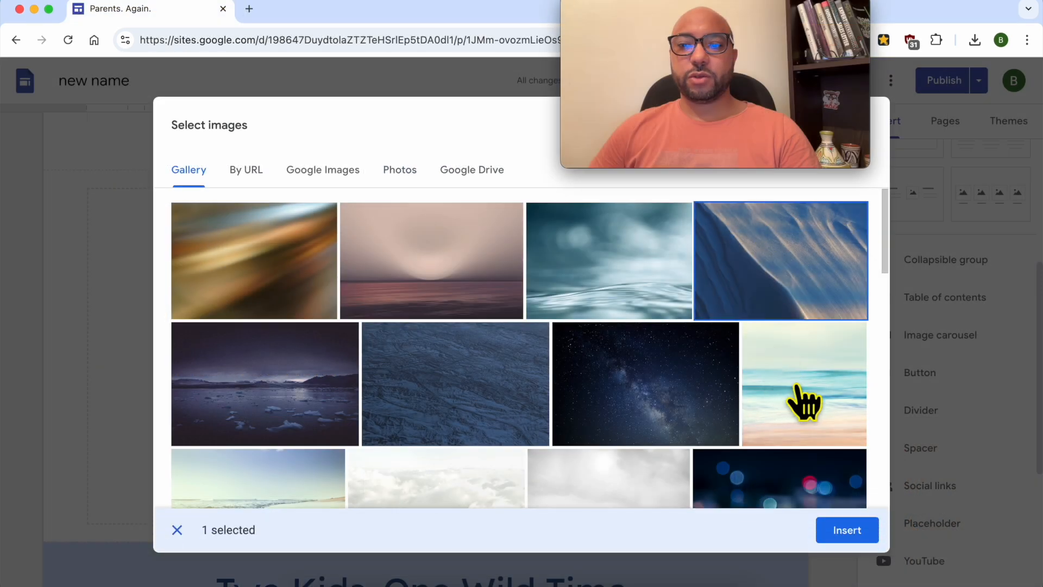
# Insert the sand-dune Gallery image as section background, publish, and open the live site
pyautogui.click(847, 530)
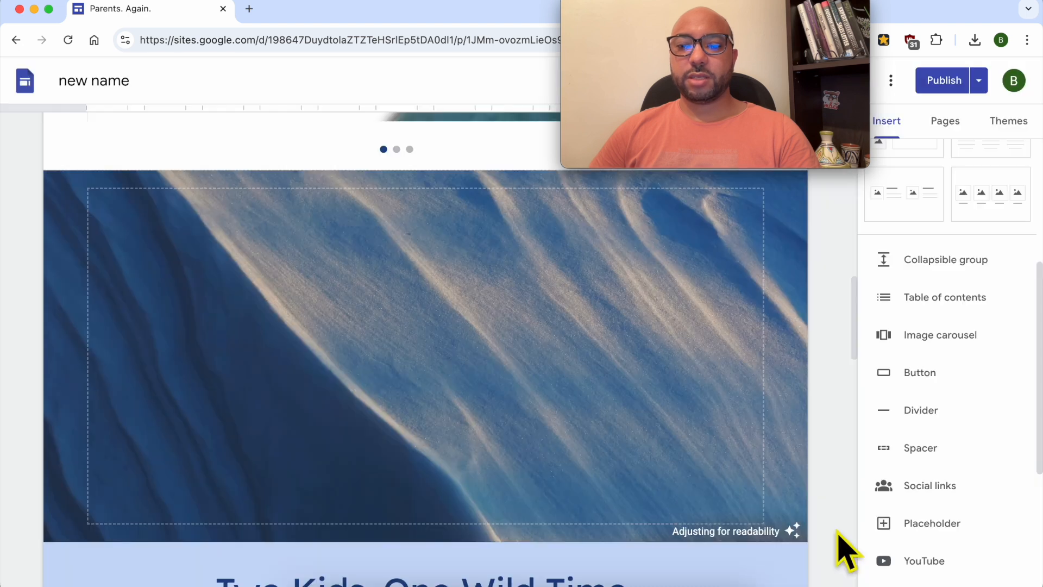
pyautogui.click(426, 352)
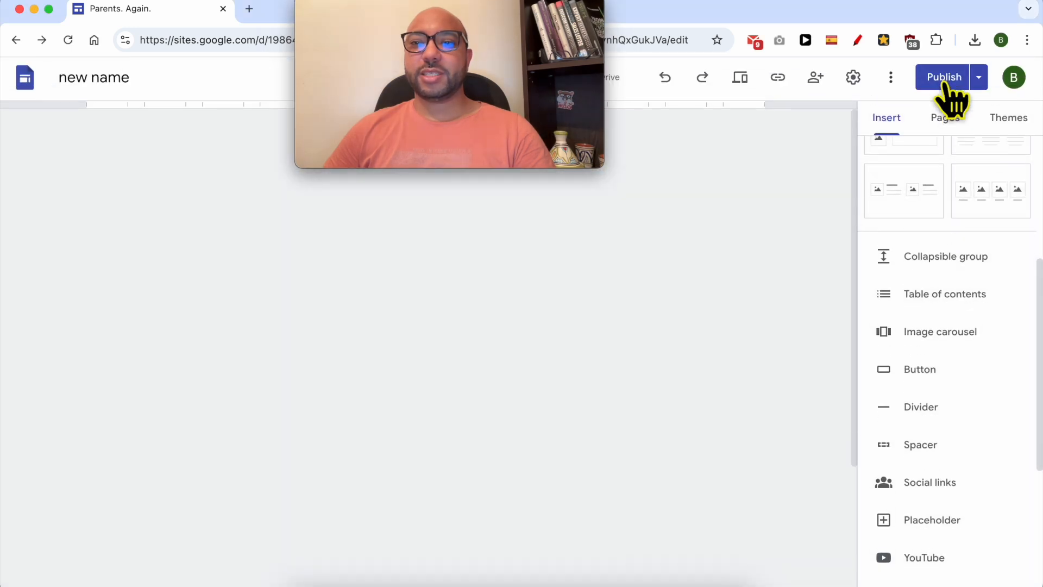
pyautogui.click(942, 78)
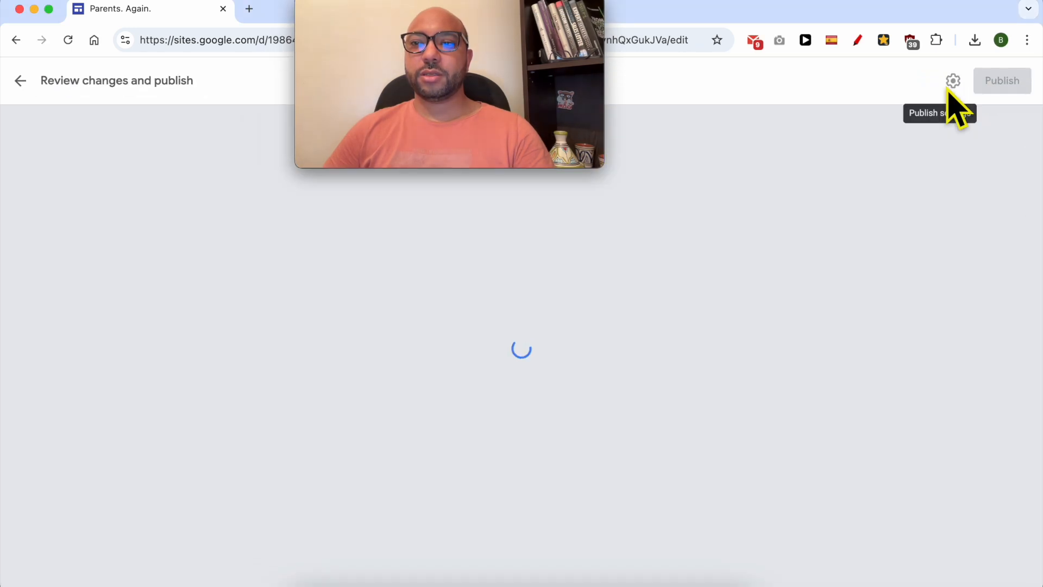
pyautogui.click(1002, 81)
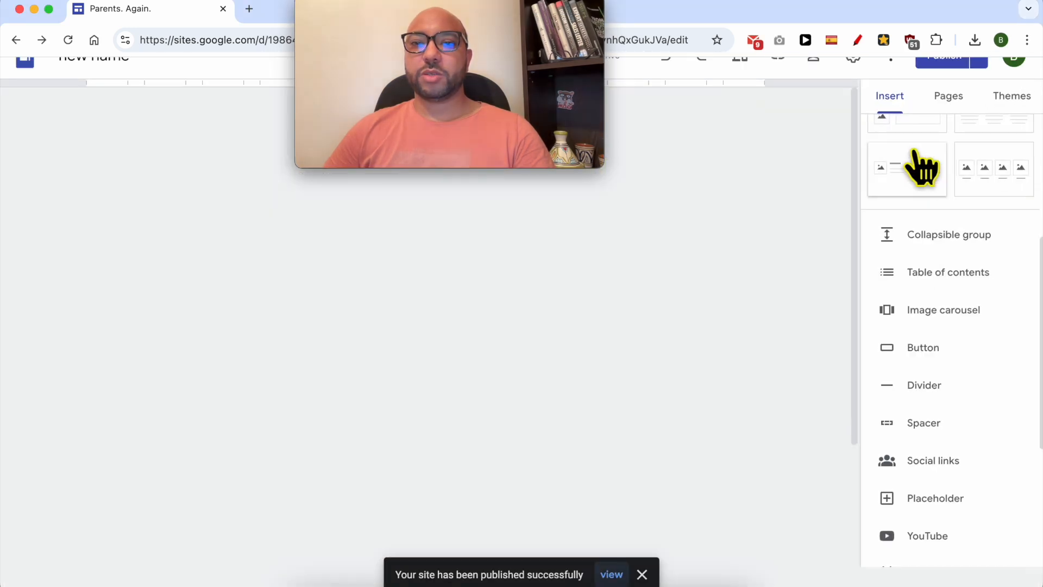
pyautogui.click(610, 575)
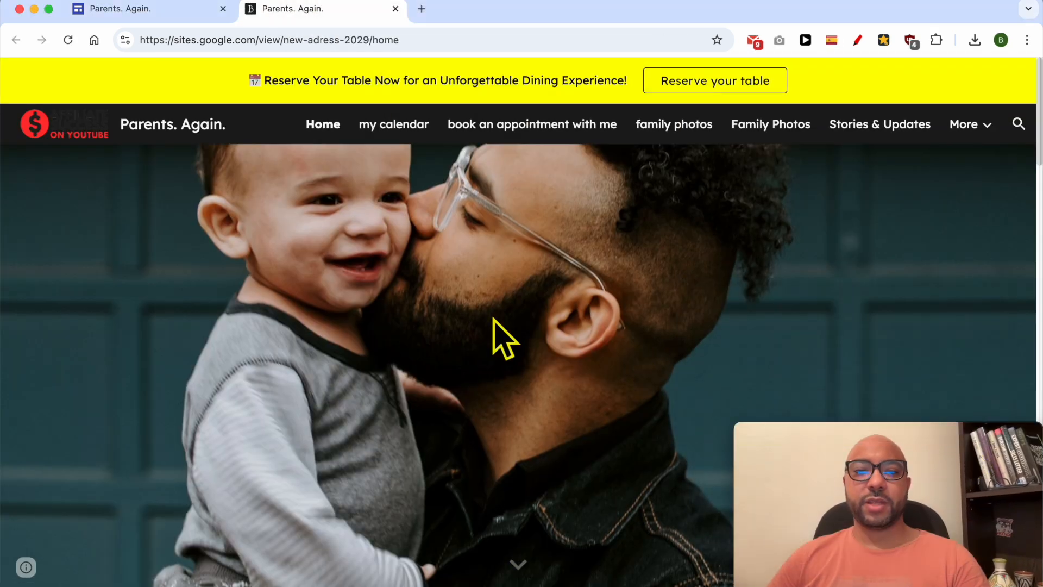
# Scroll the live page down to the dune-background section below the carousel
pyautogui.scroll(-3)
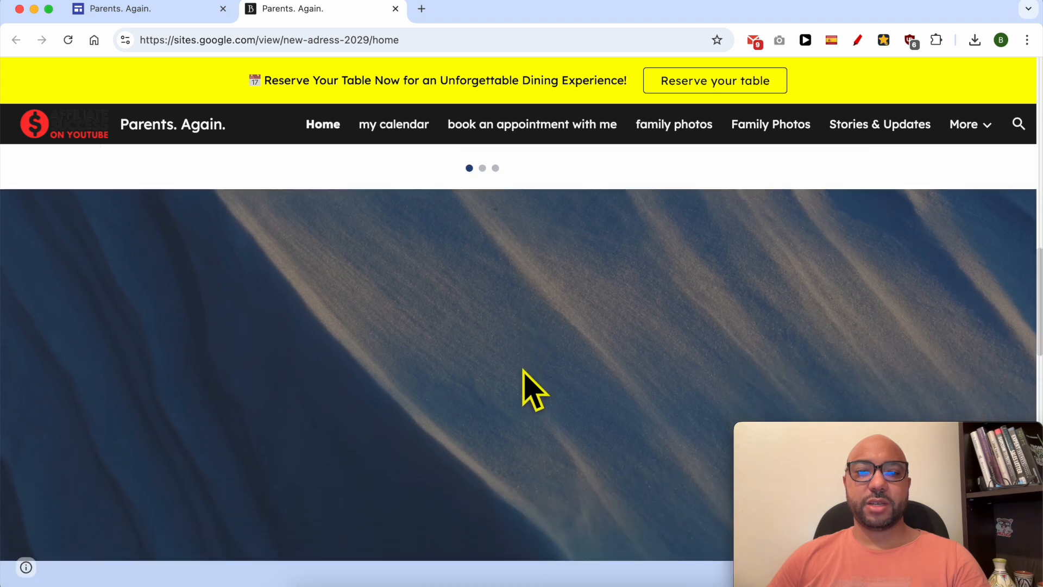
pyautogui.scroll(-3)
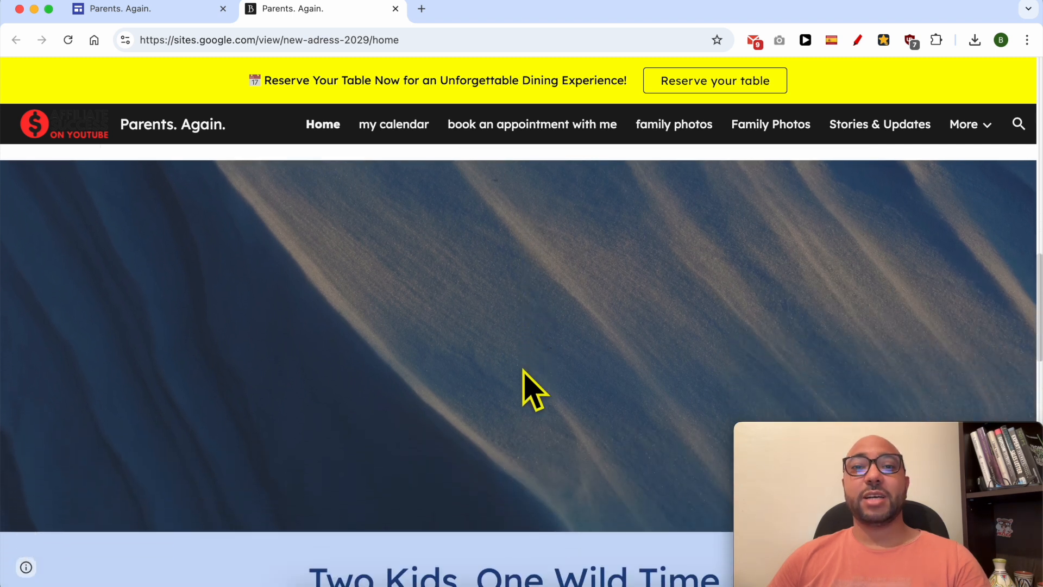